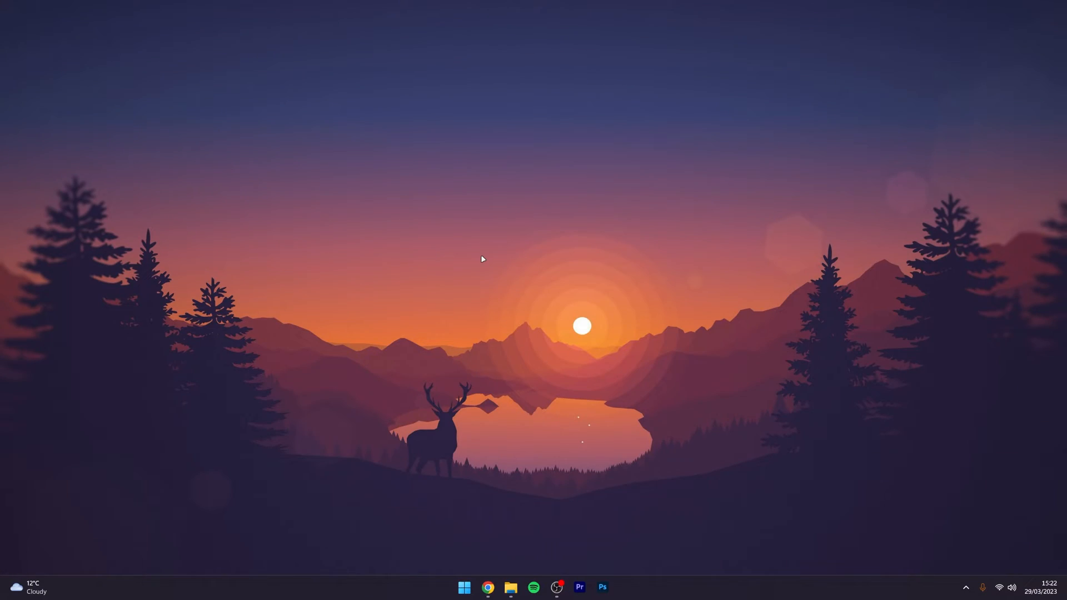
Launch Chrome, go to twitter.com and bring up the Sign in to Twitter form
left_click(487, 586)
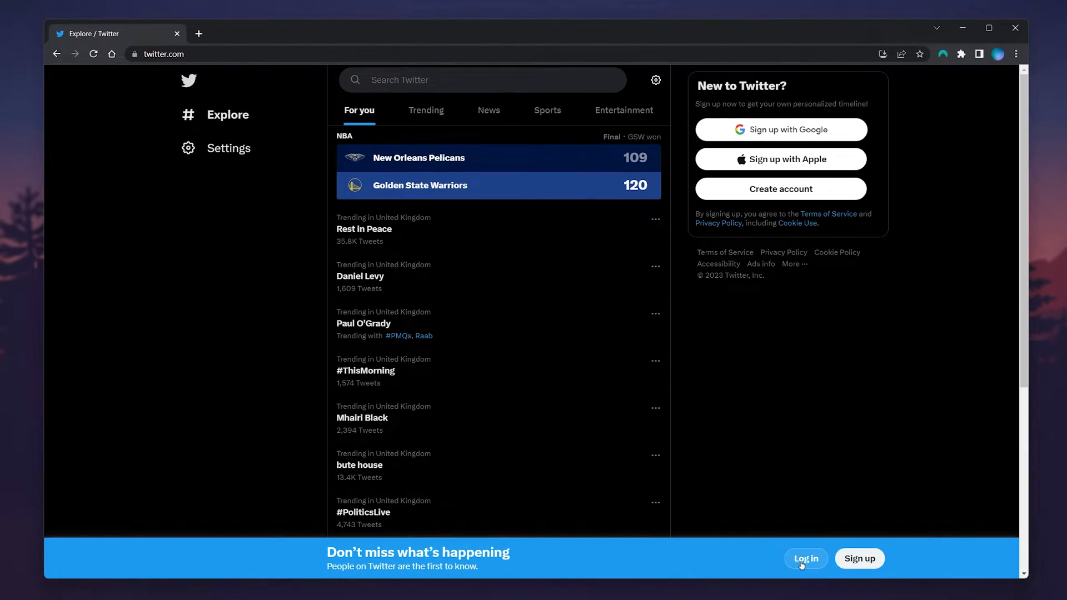
left_click(805, 559)
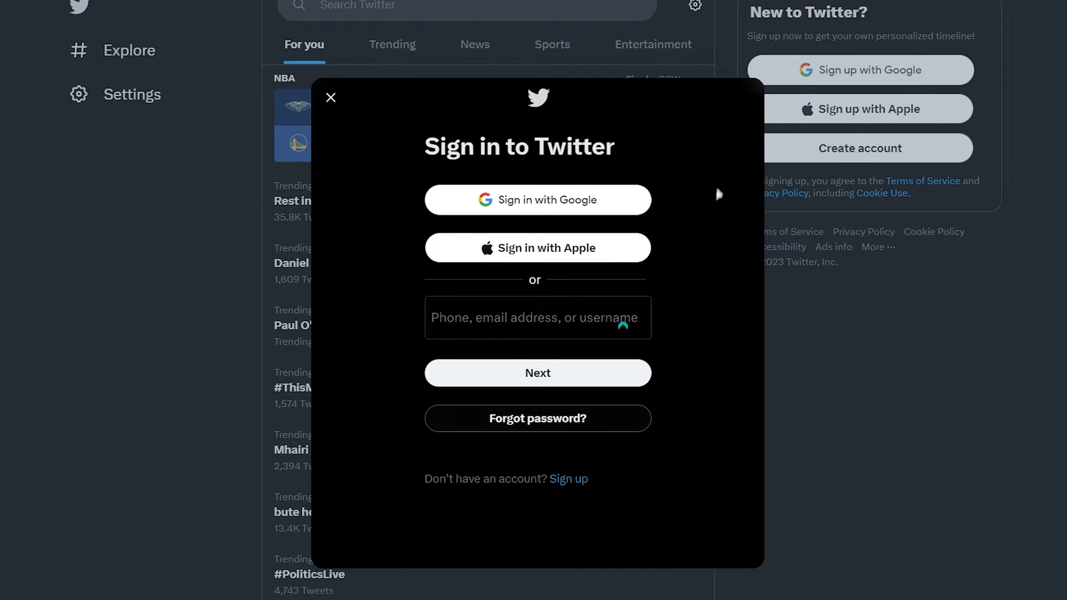
Start a forgotten-password reset and enter the account email to find the account
left_click(537, 418)
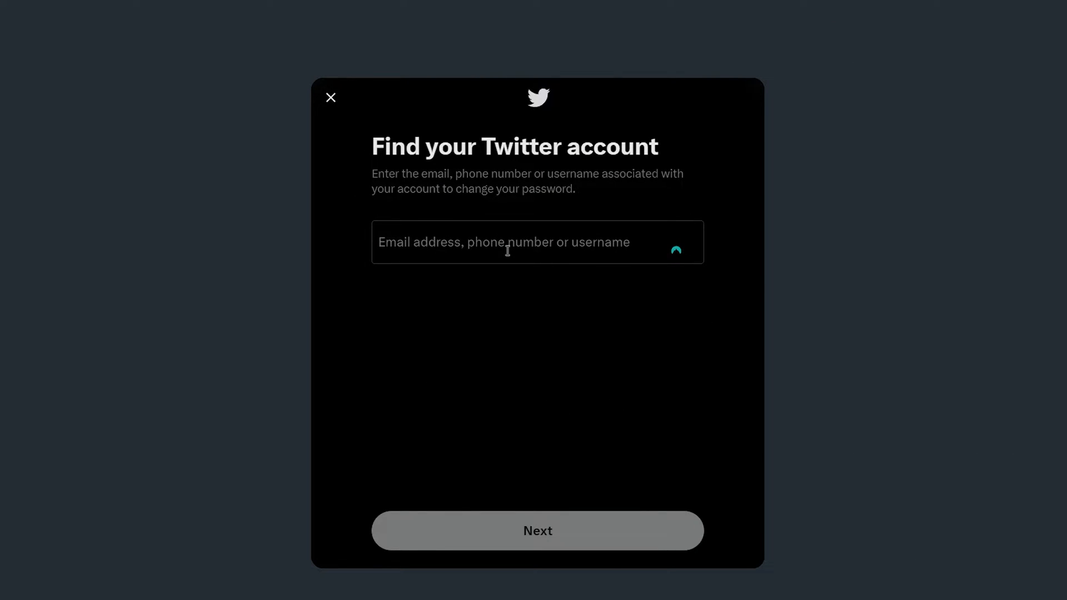
mouse_move(591, 245)
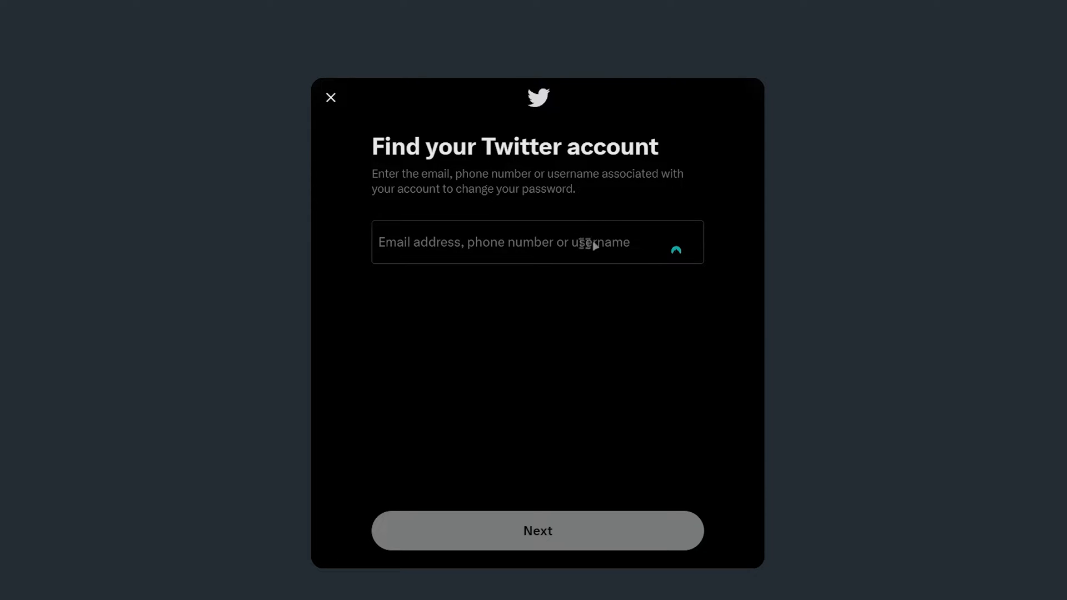
left_click(537, 242)
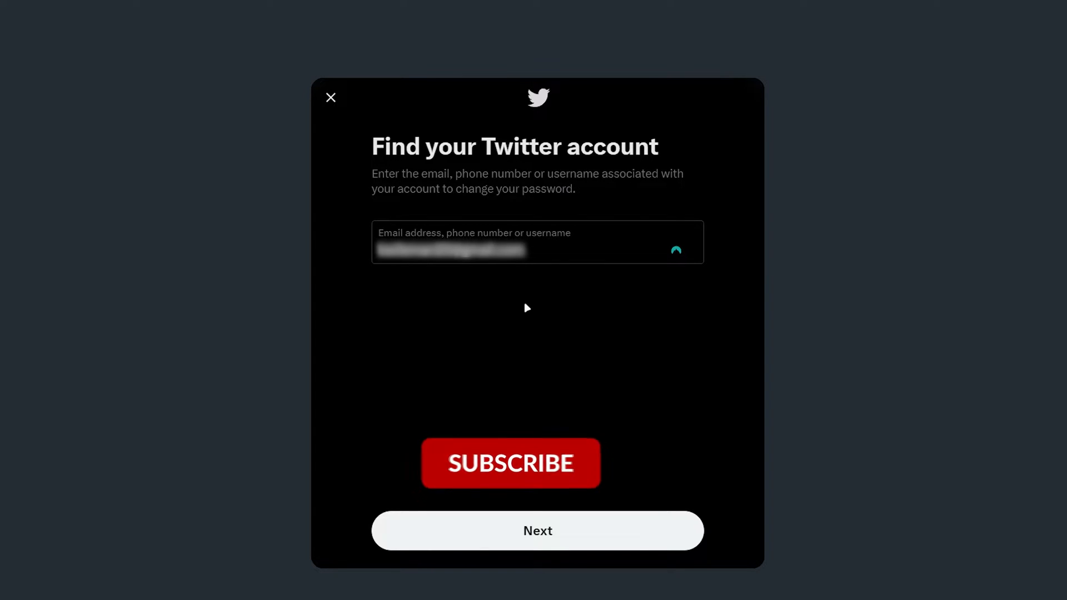
left_click(510, 462)
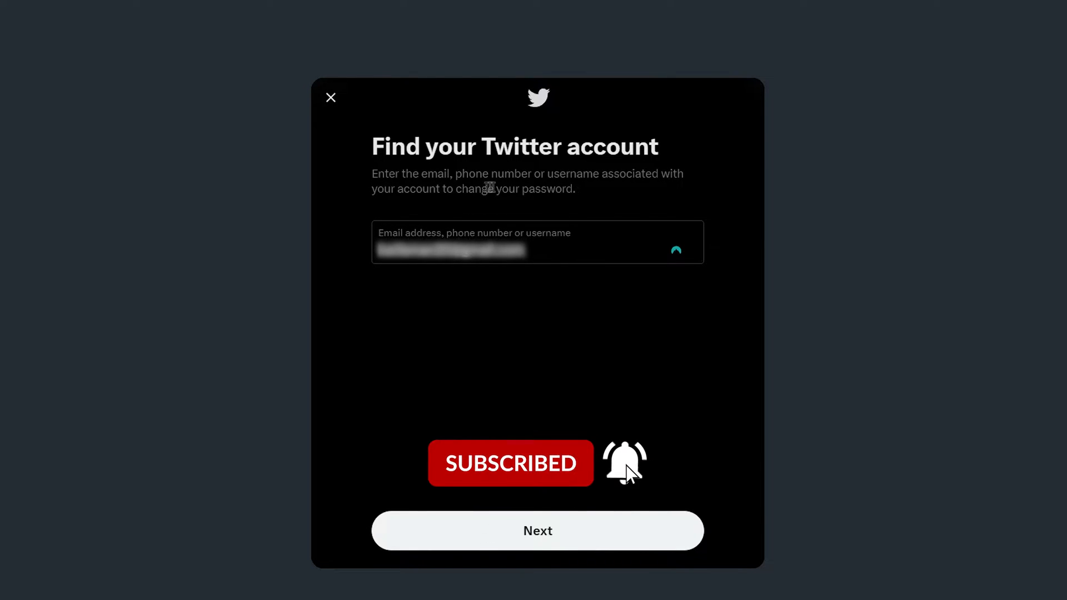
left_click(537, 531)
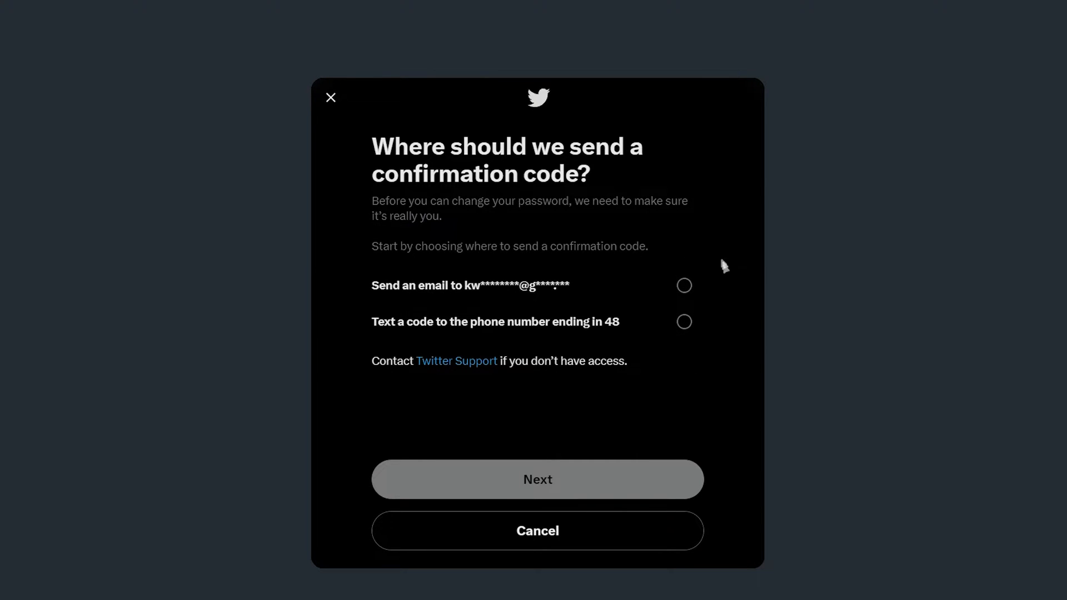
mouse_move(723, 283)
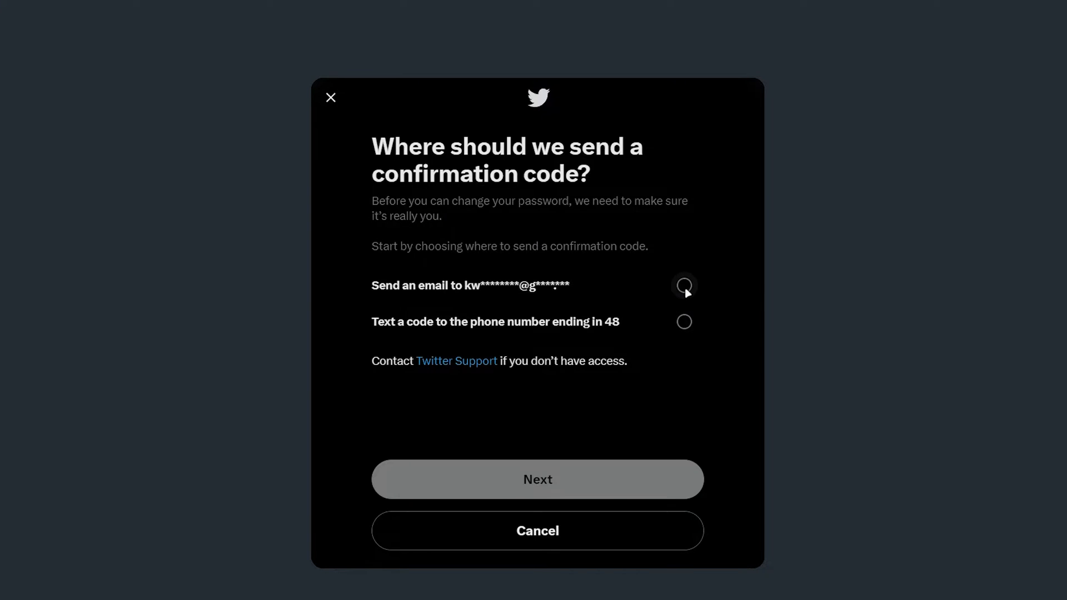
Choose the 'Send an email to…' option and request the confirmation code
left_click(683, 286)
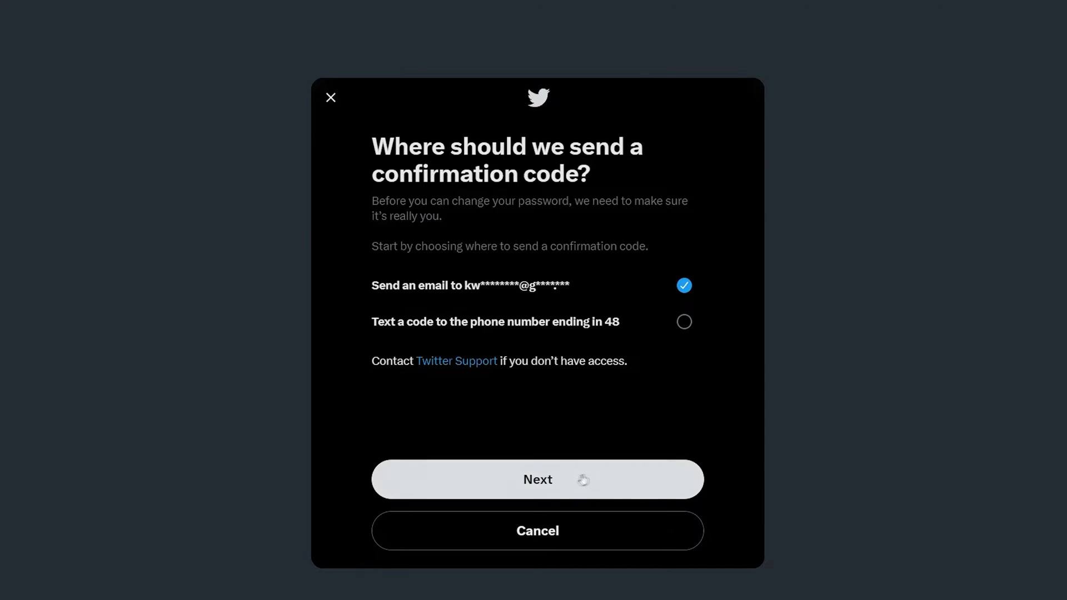
left_click(536, 478)
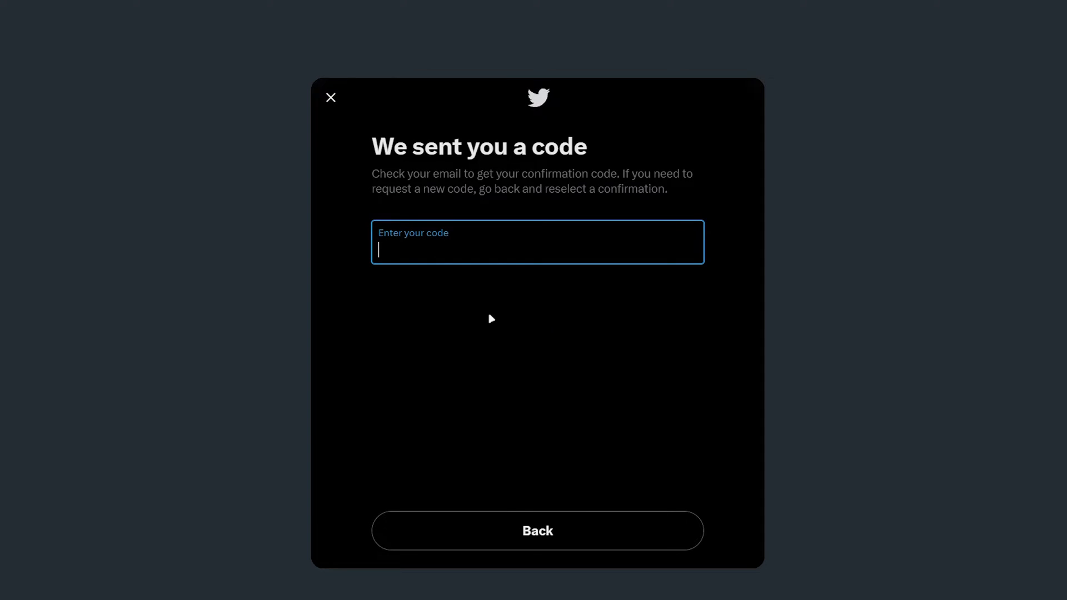
mouse_move(369, 210)
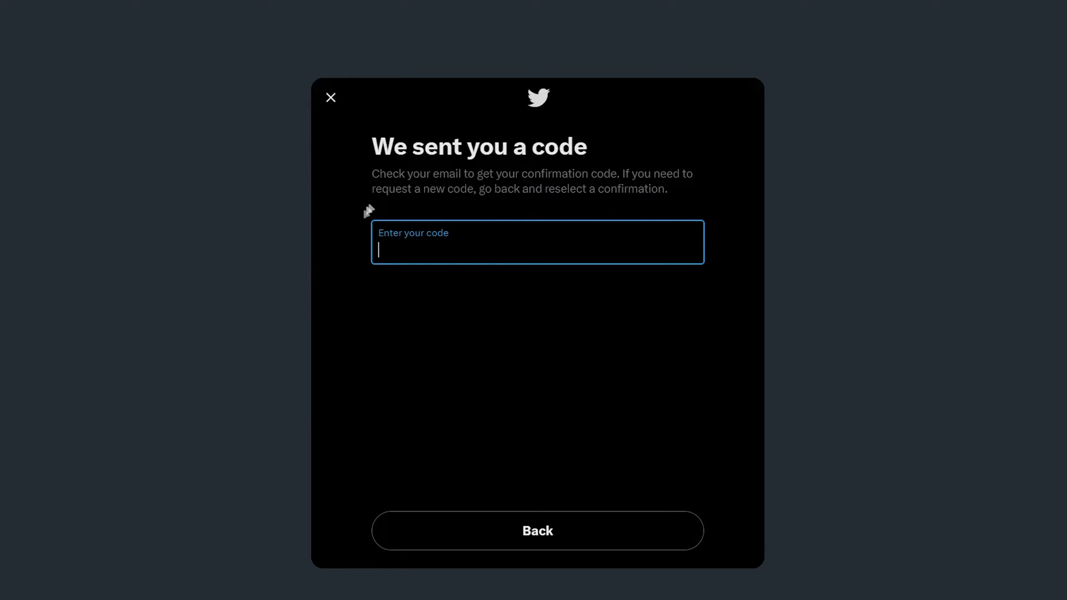
mouse_move(470, 248)
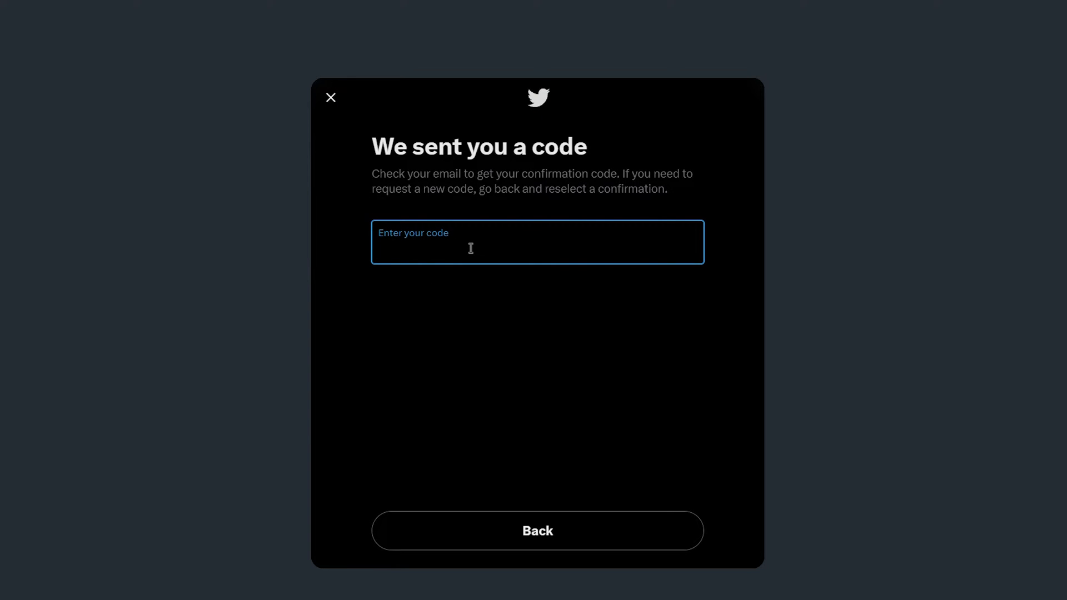
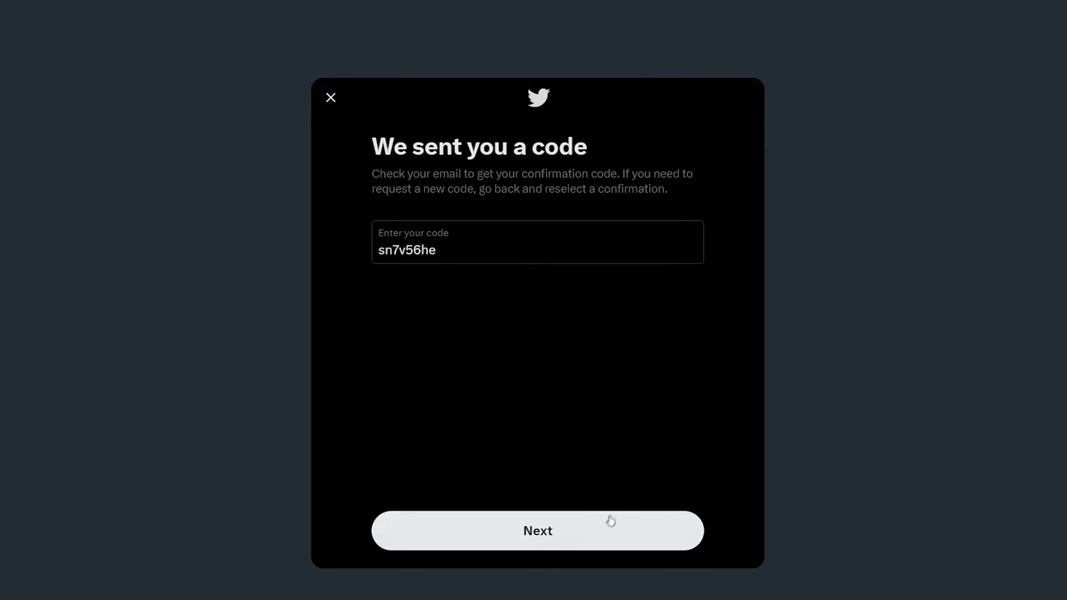
Submit the code and focus the 'Enter a new password' field on the Choose a new password form
left_click(537, 530)
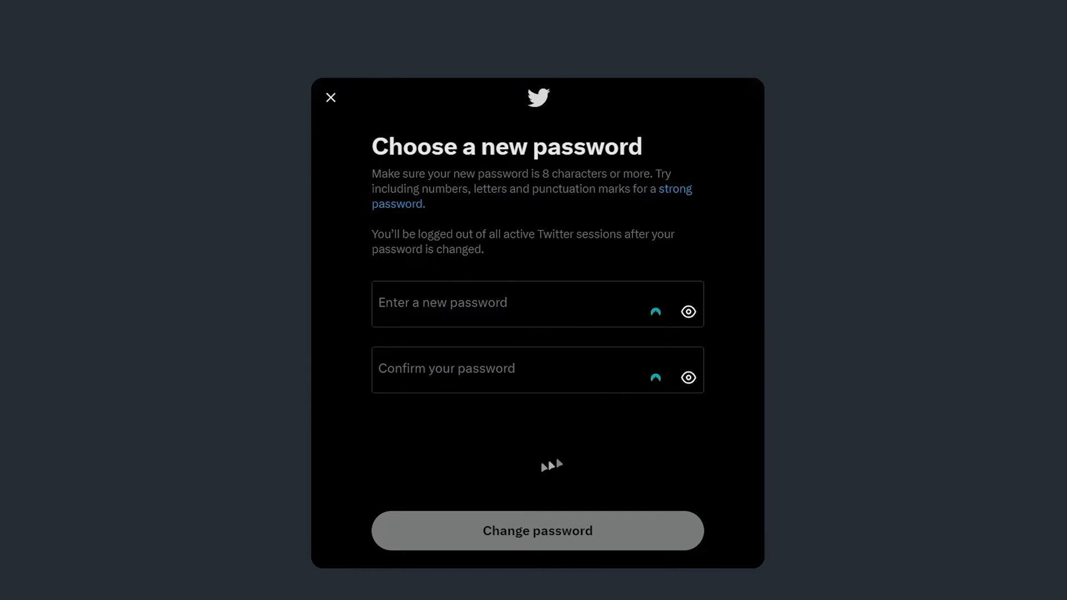
mouse_move(522, 308)
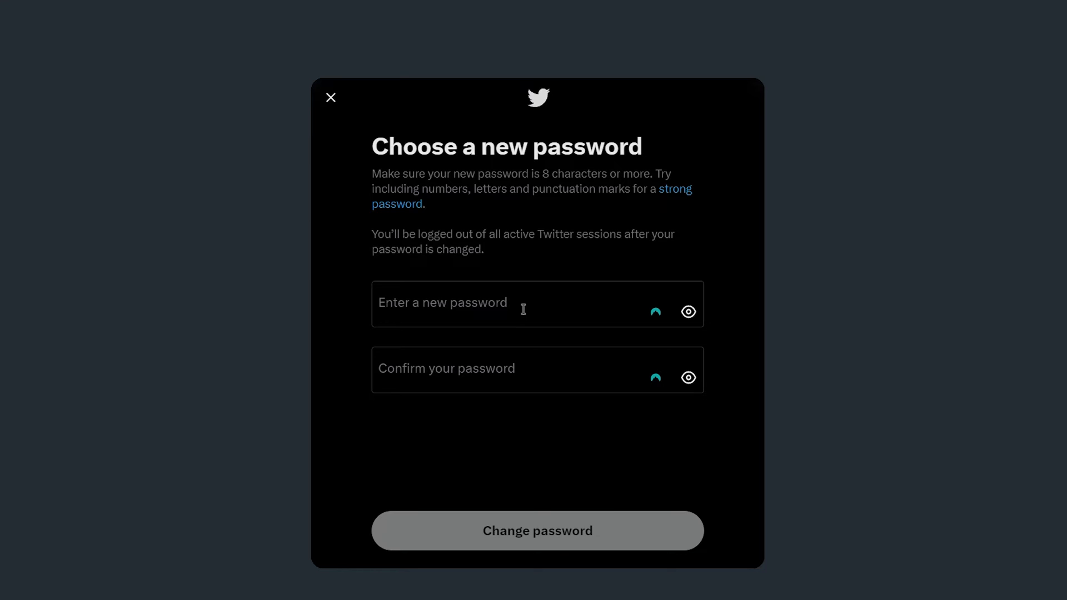
left_click(656, 311)
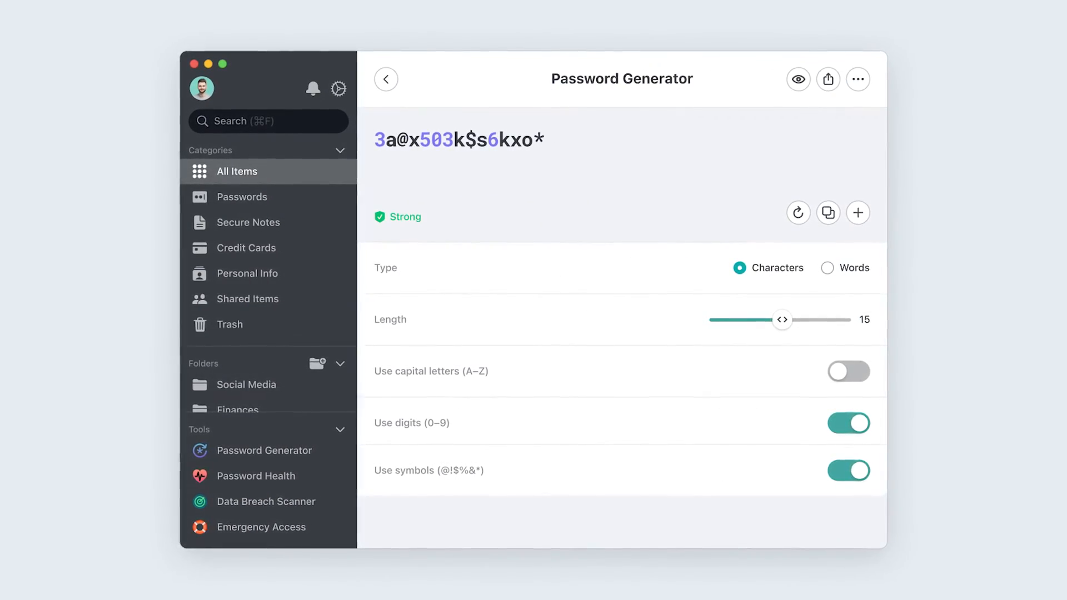
Show NordPass Password Health: 5 weak, 14 reused and 2 old passwords
left_click(385, 79)
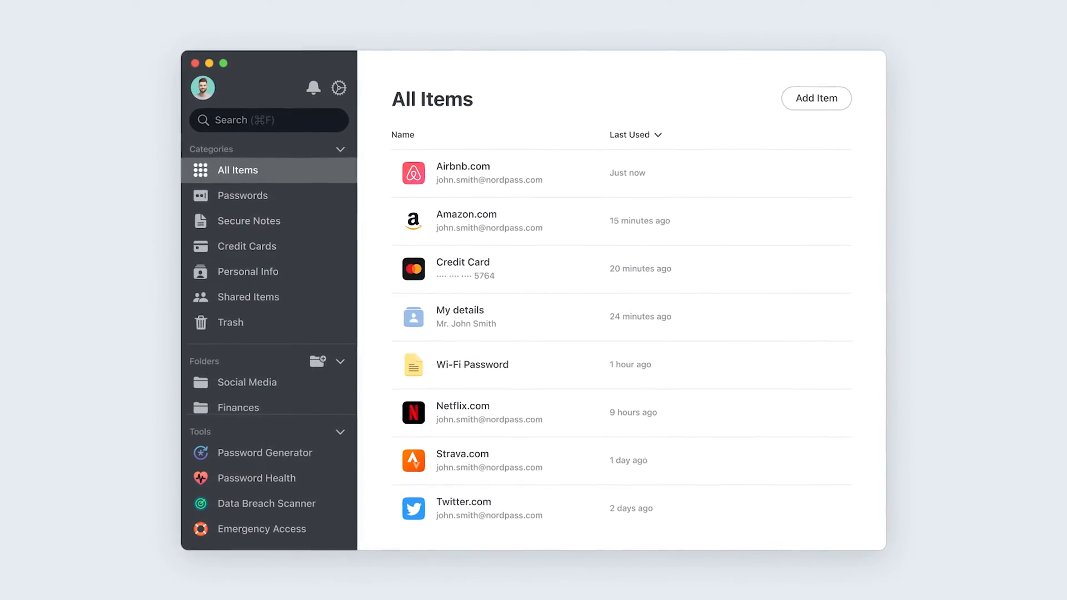
left_click(256, 473)
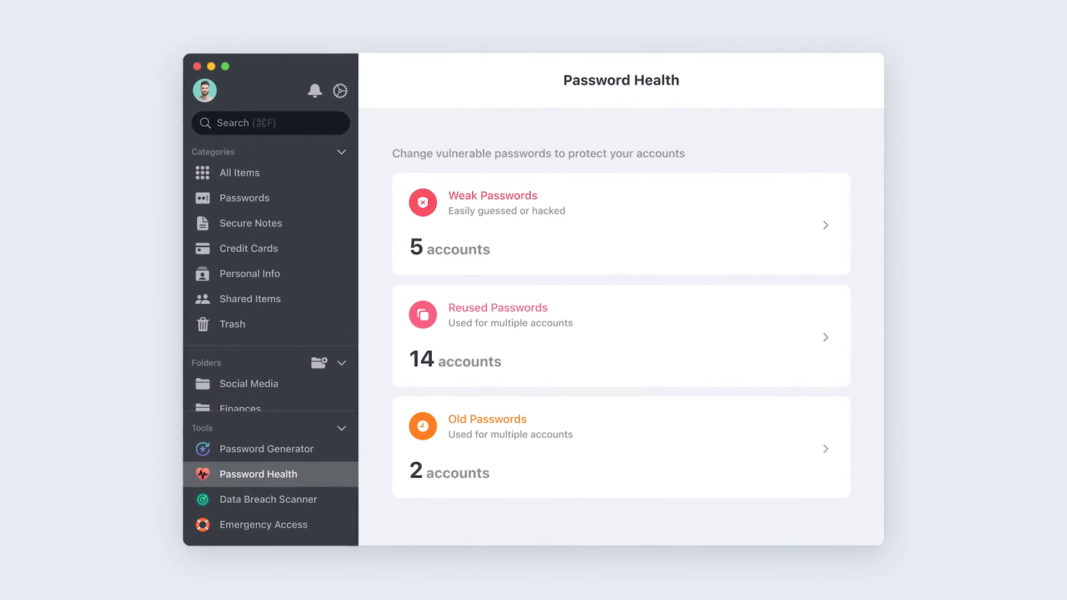